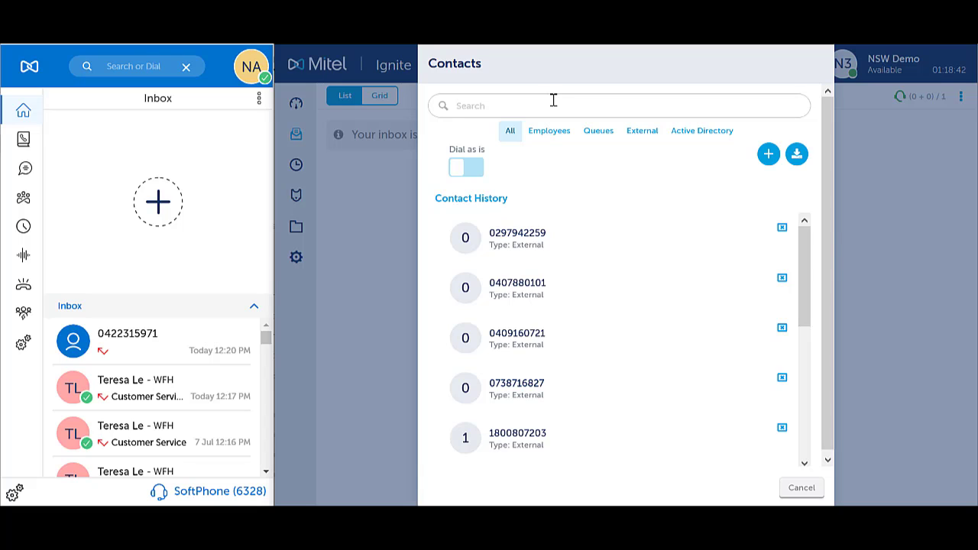
Filter the Contacts dialog to Employees and search for 'nsw' to list the NSW demo agents.
click(548, 130)
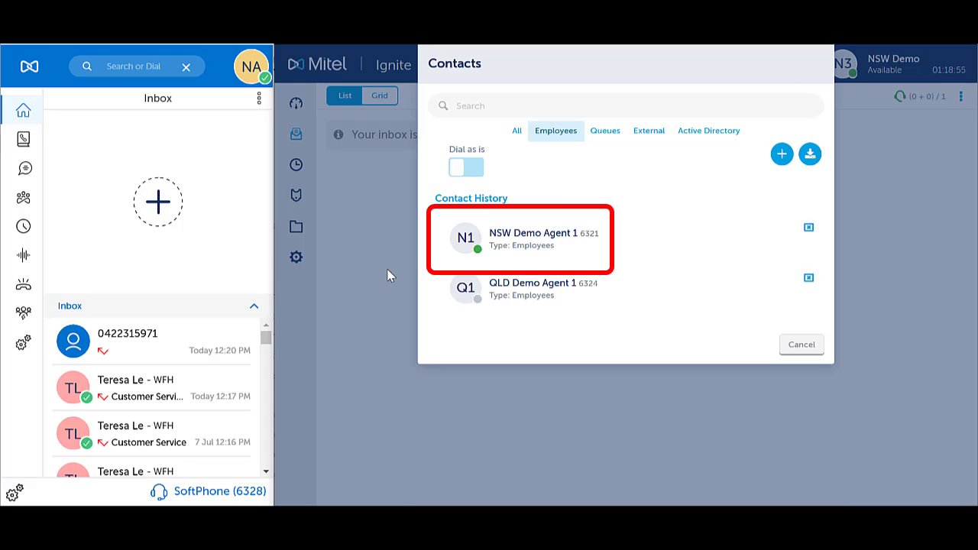
mouse_move(482, 260)
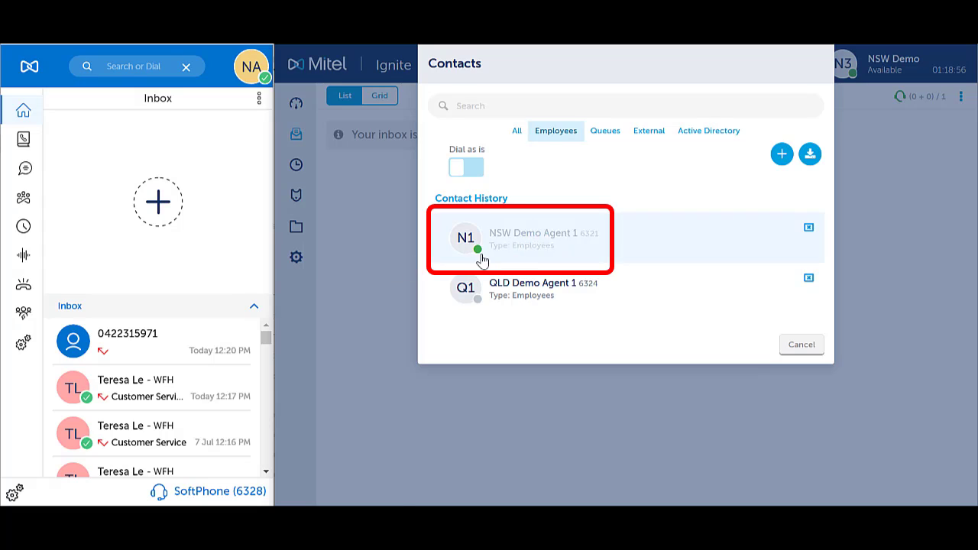
text(nsw)
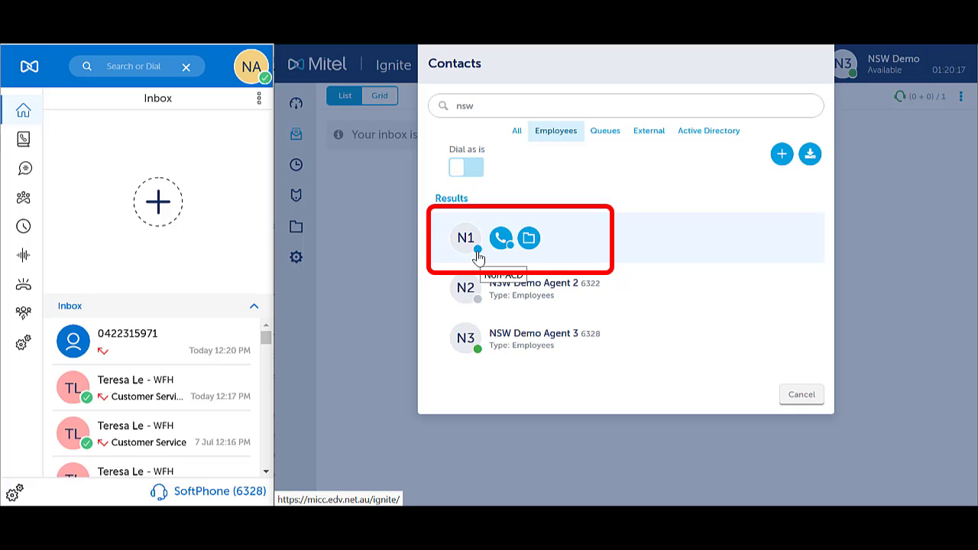
Switch the contacts search to All results, then cancel the Contacts dialog.
click(510, 131)
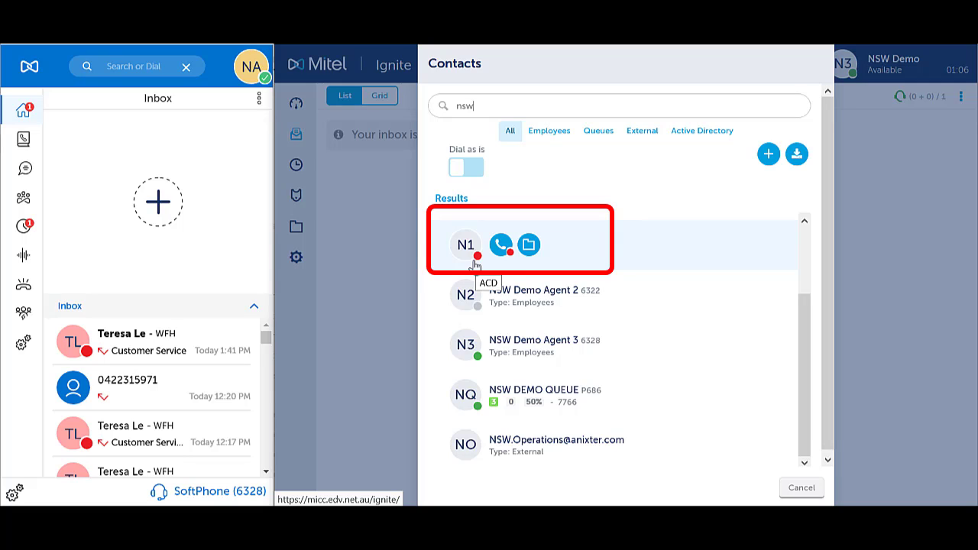
click(801, 488)
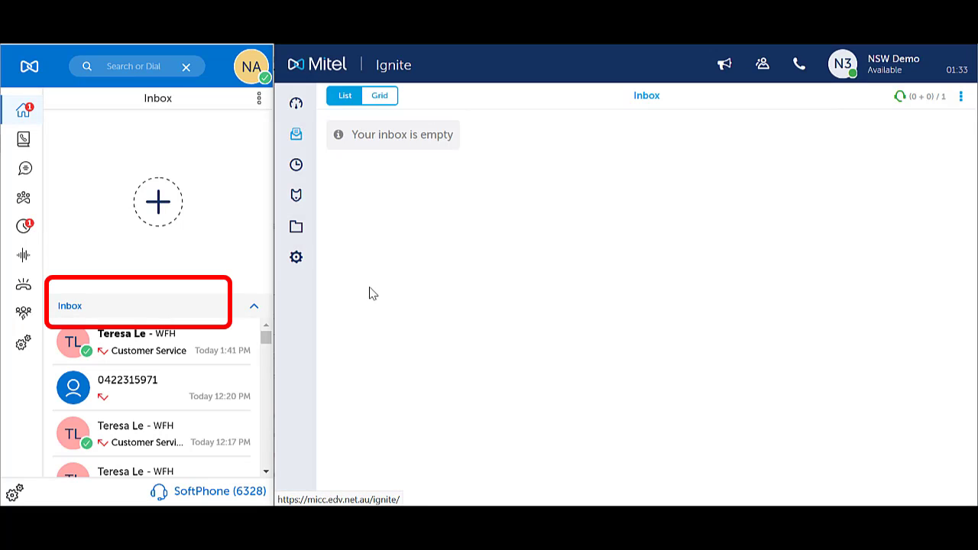
click(24, 139)
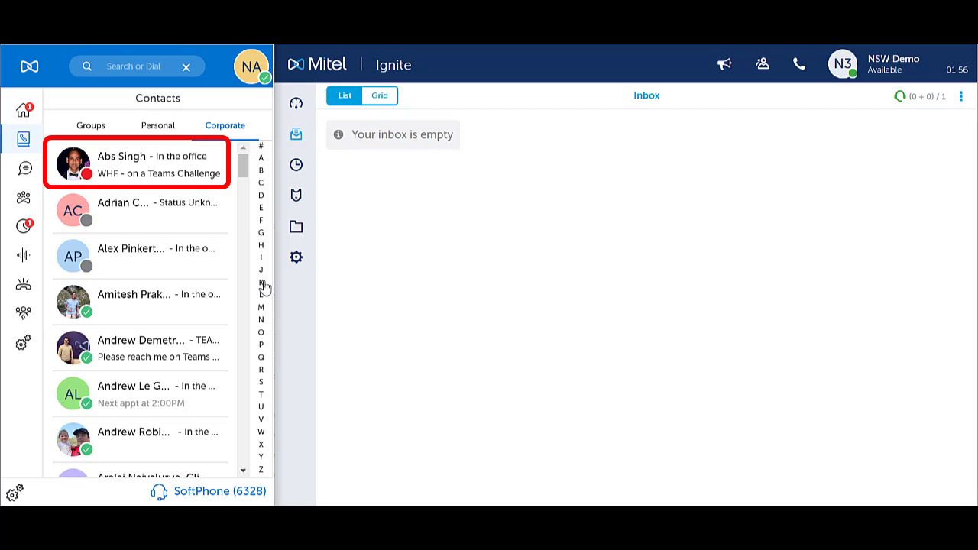
scroll(down, 3)
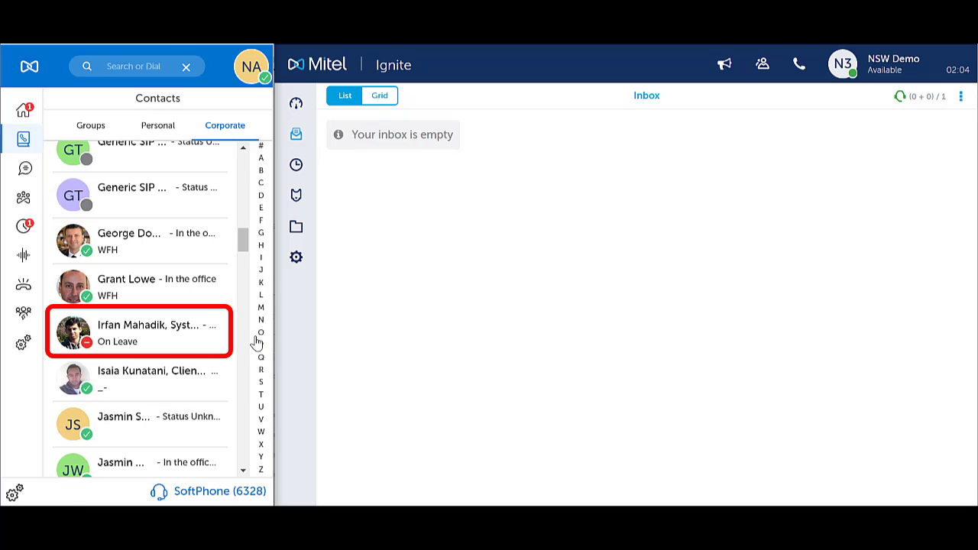
scroll(down, 3)
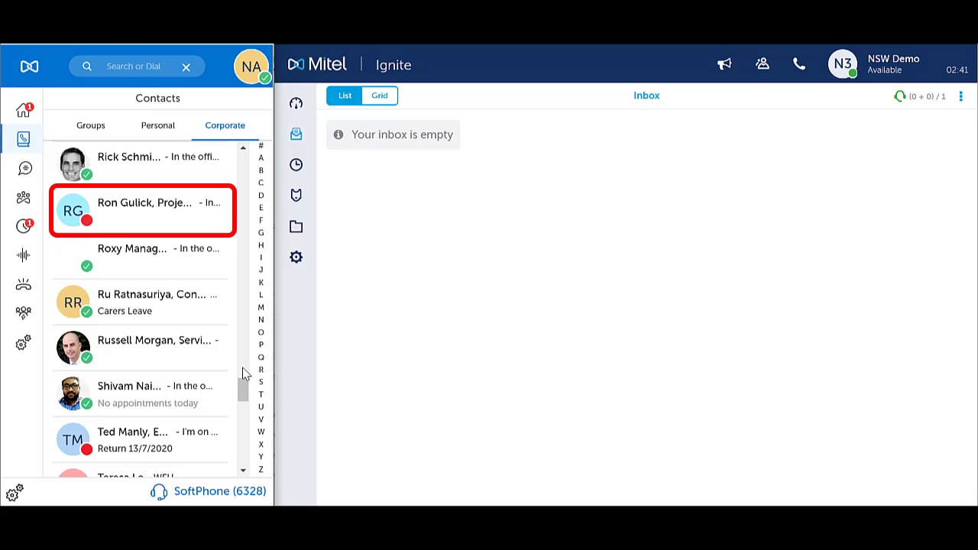
mouse_move(252, 373)
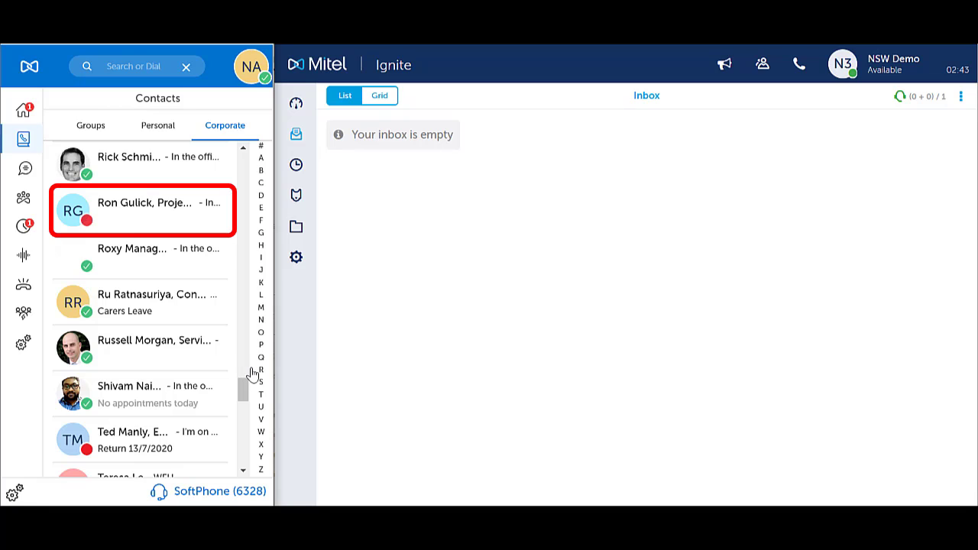
scroll(up, 3)
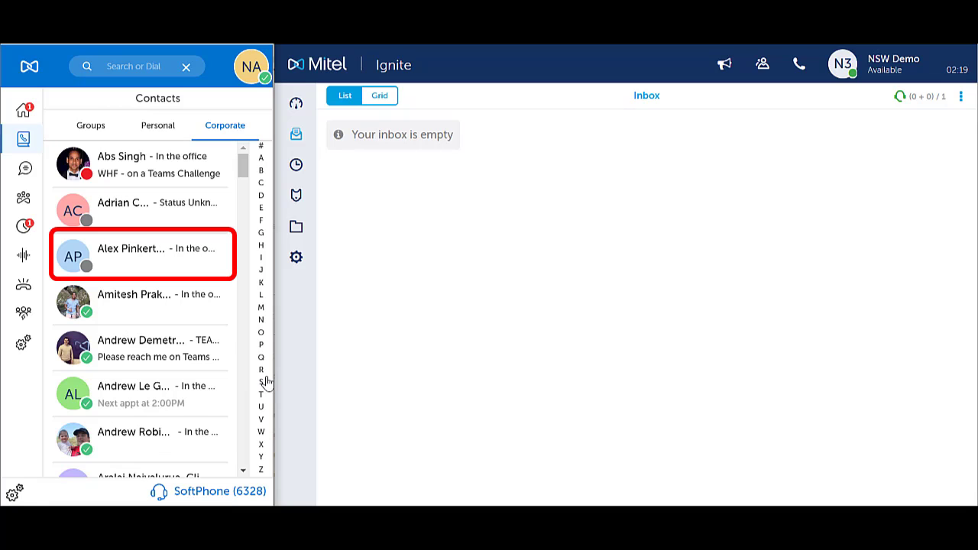